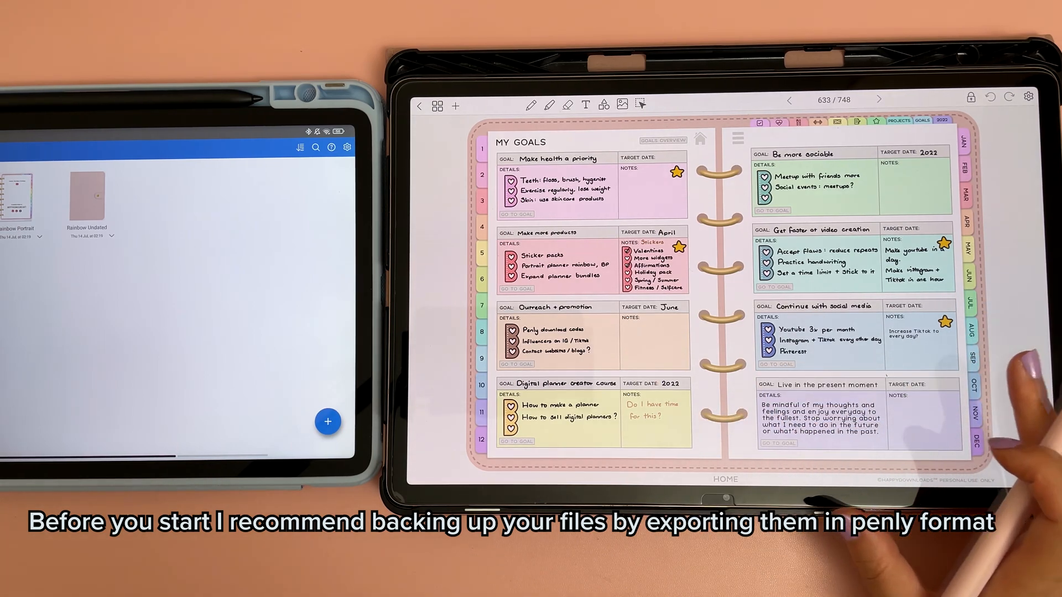
{"action": "mouse_move", "coordinate": [68, 420]}
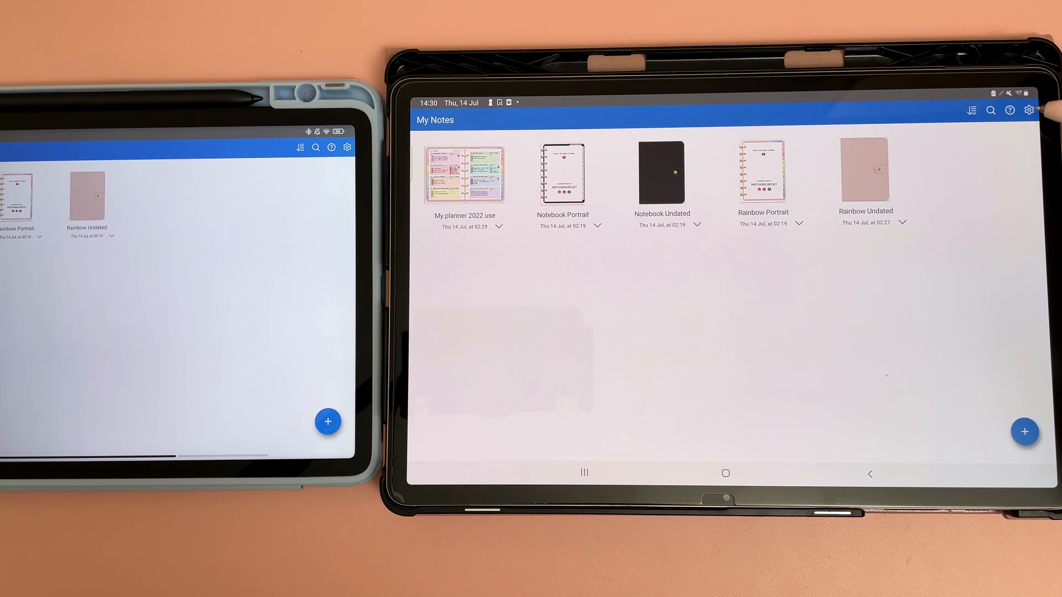
Choose Google Drive as Penly's cloud service and connect the account.
{"action": "left_click", "coordinate": [1029, 110]}
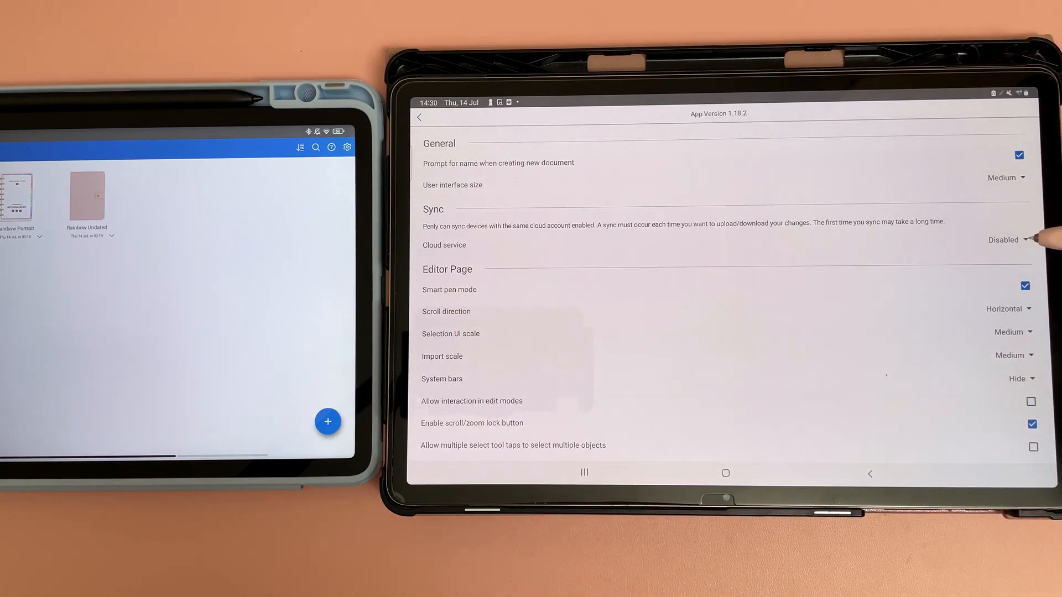
{"action": "left_click", "coordinate": [1006, 240]}
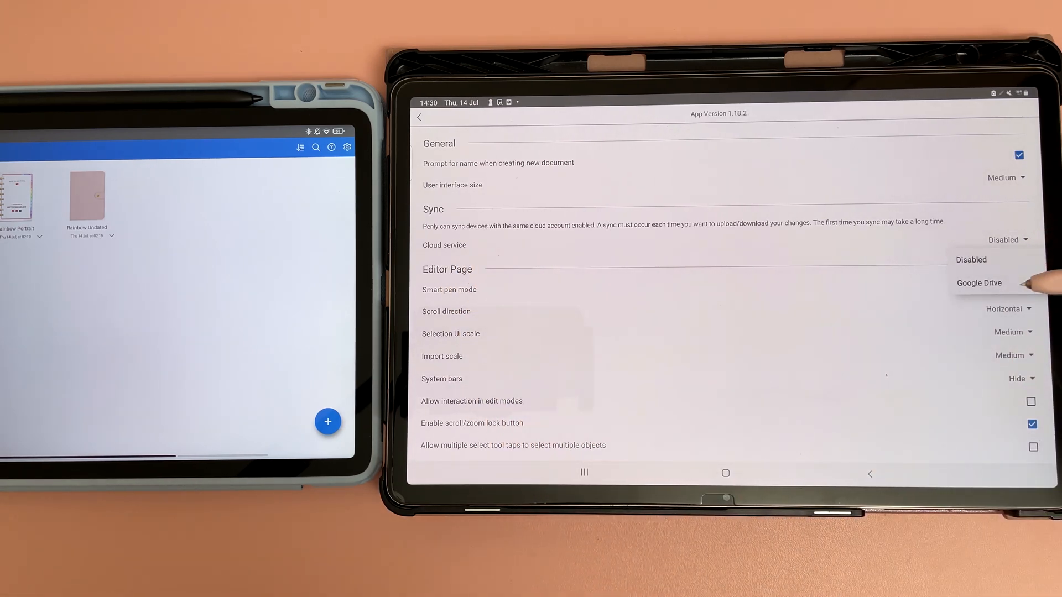
{"action": "mouse_move", "coordinate": [1003, 283]}
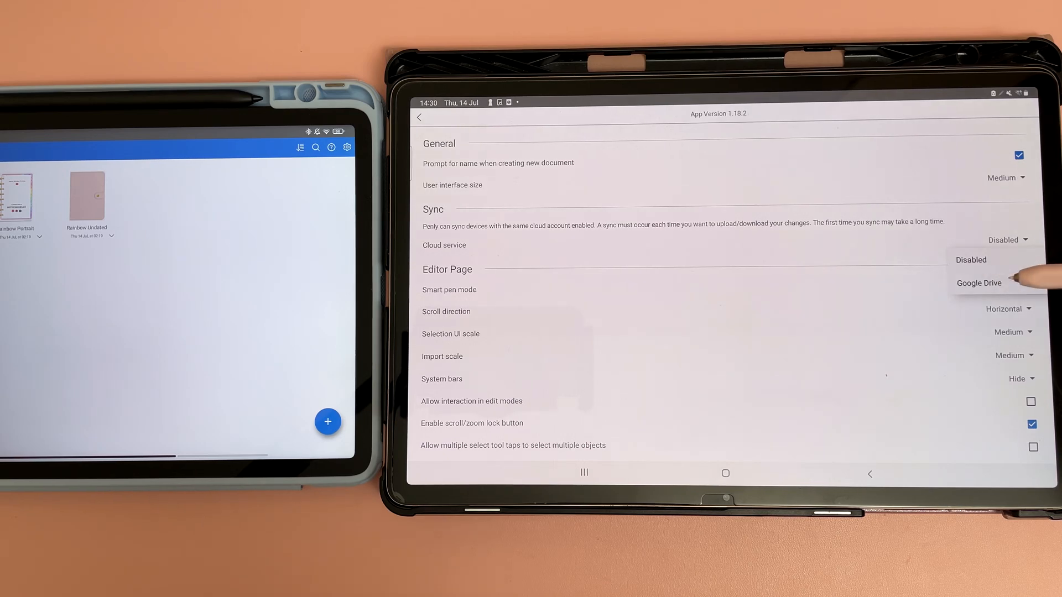
{"action": "left_click", "coordinate": [978, 283]}
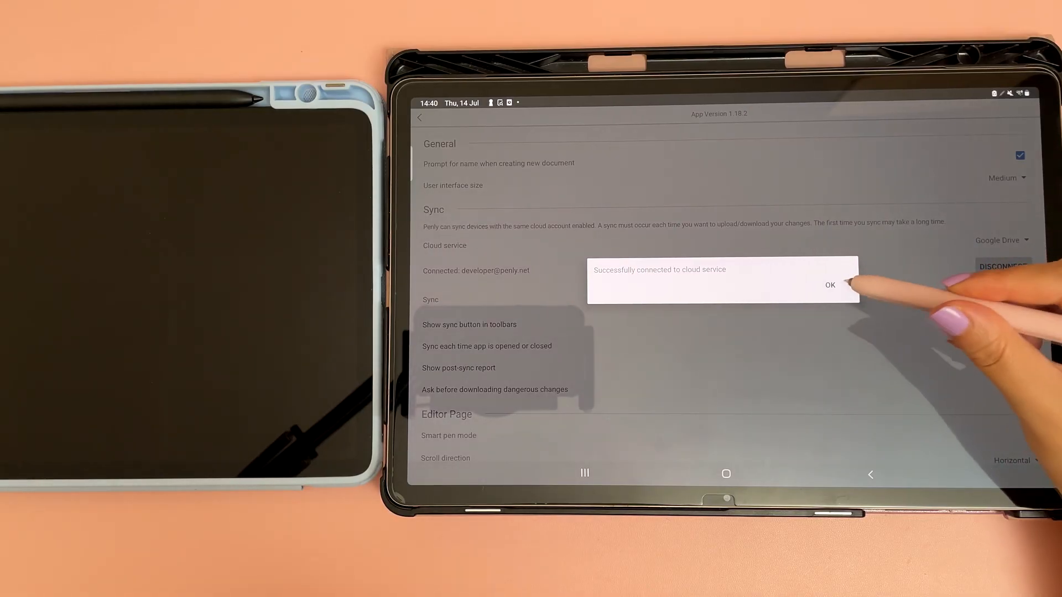
Dismiss the success message and return to the My Notes library.
{"action": "left_click", "coordinate": [829, 284]}
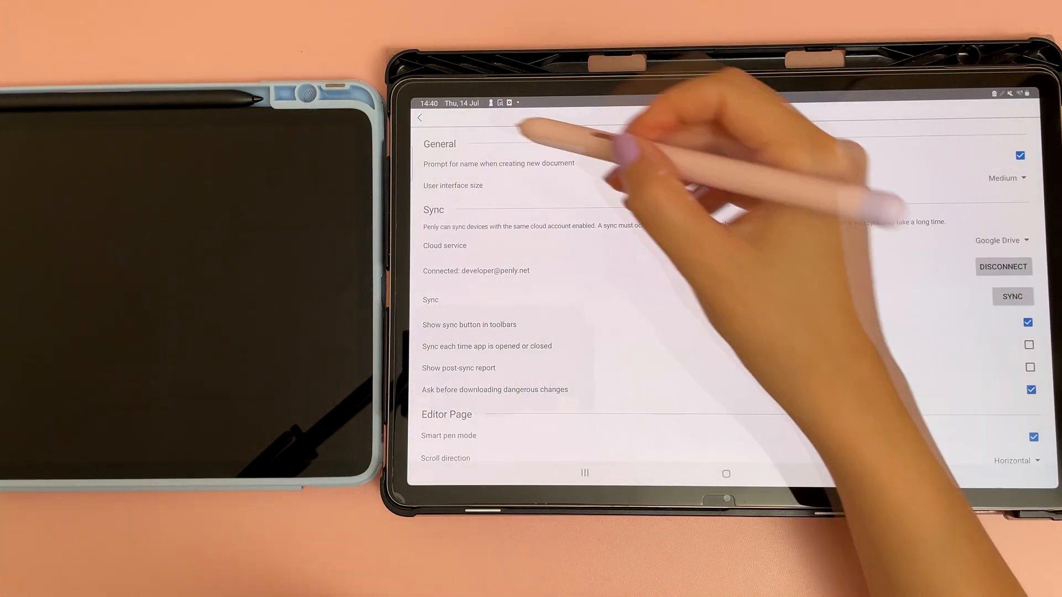
{"action": "left_click", "coordinate": [420, 118]}
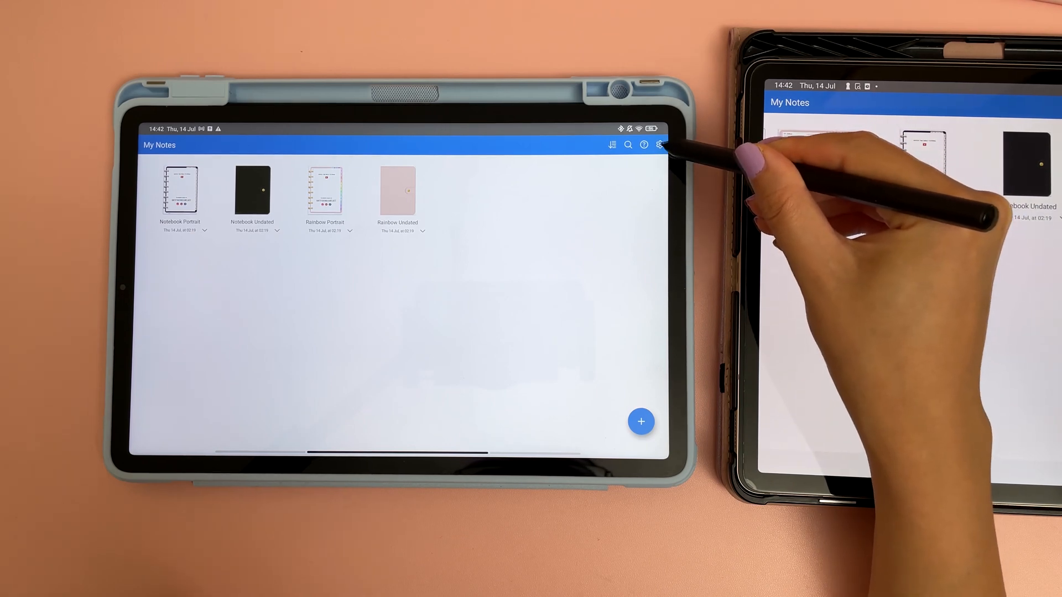
Connect the second tablet to Google Drive and start syncing.
{"action": "left_click", "coordinate": [658, 145]}
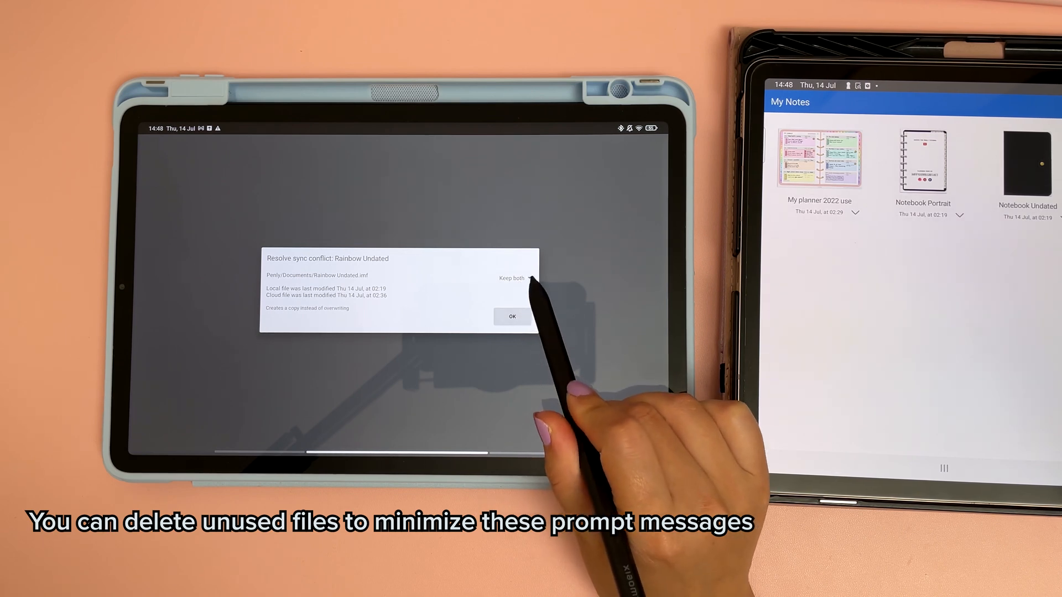
Resolve the Rainbow Undated conflict by choosing Keep both.
{"action": "left_click", "coordinate": [513, 277]}
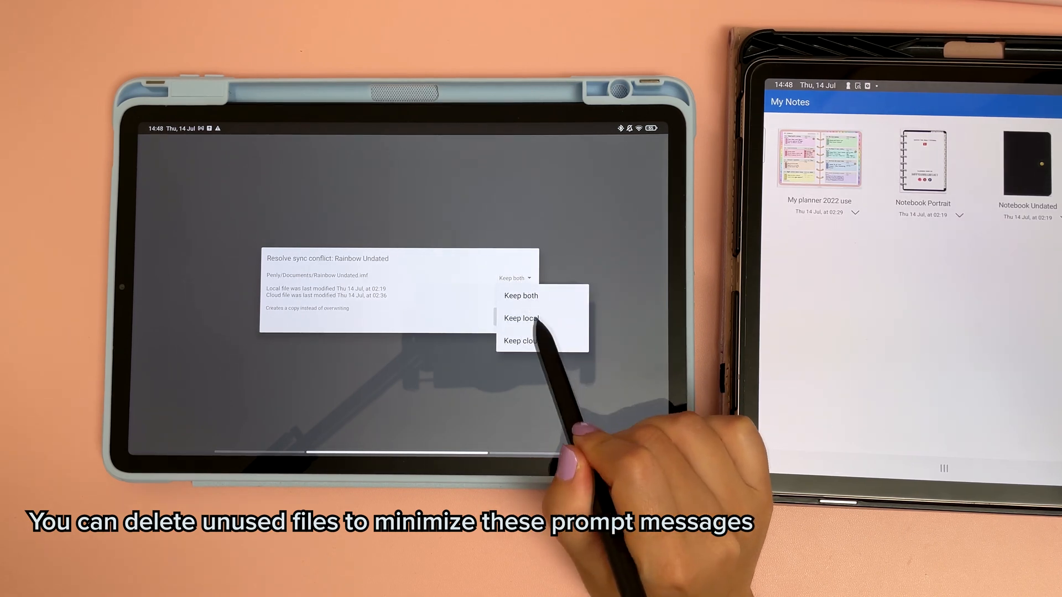
{"action": "left_click", "coordinate": [521, 295]}
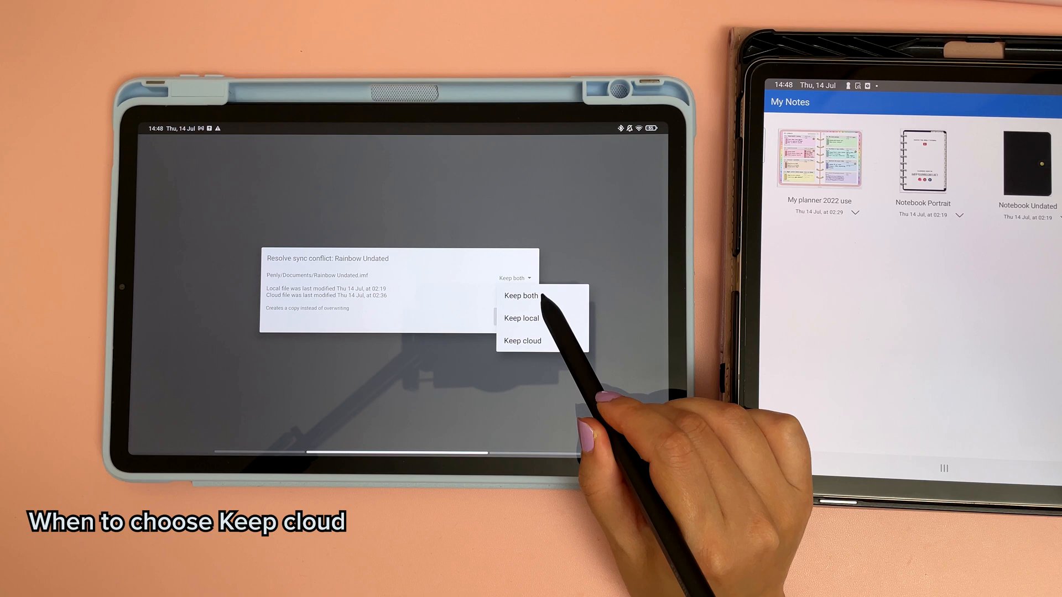
{"action": "left_click", "coordinate": [522, 341]}
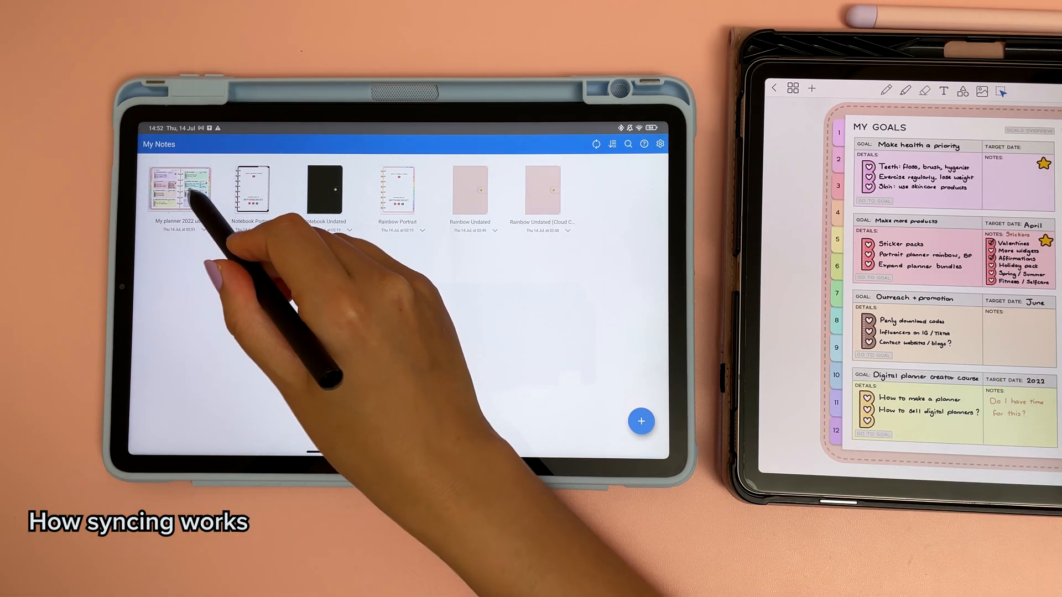
Scribble in black across the My Goals pages of My planner 2022 use and sync.
{"action": "left_click", "coordinate": [179, 193]}
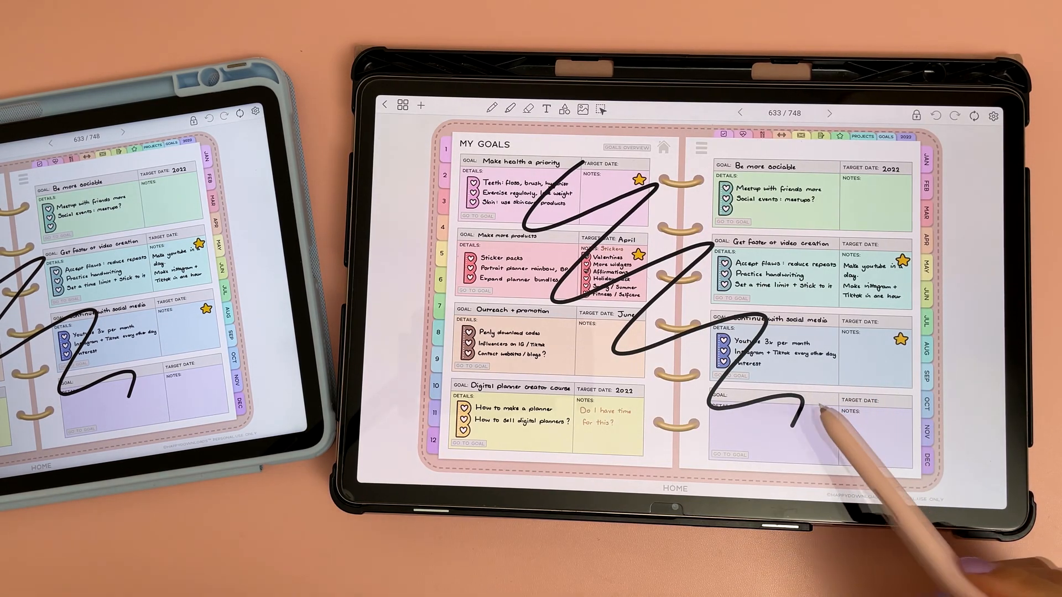
{"action": "mouse_move", "coordinate": [847, 421]}
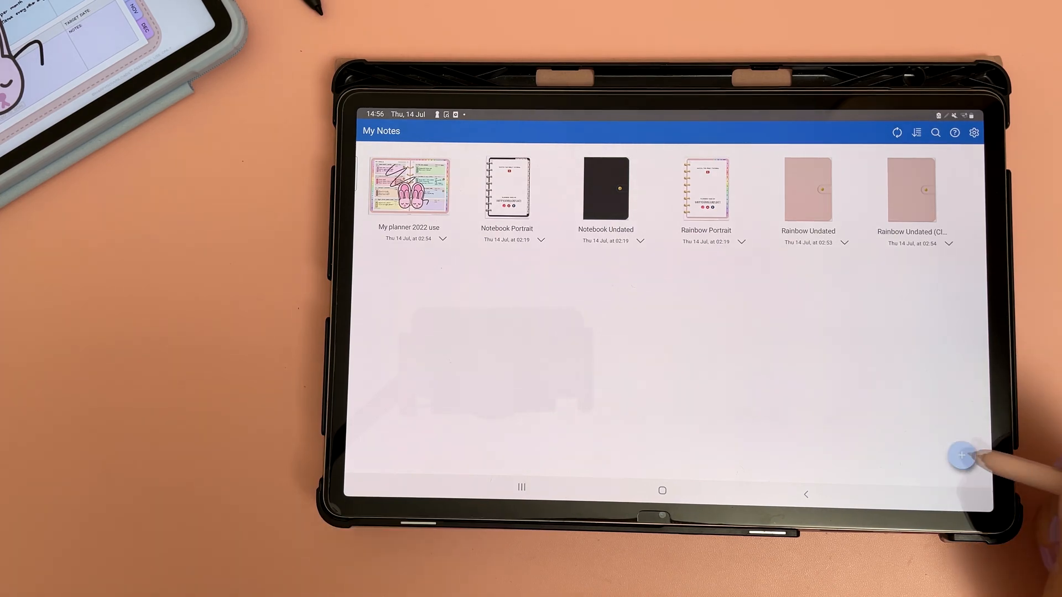
Create a new folder in My Notes and move My planner 2022 use into it.
{"action": "left_click", "coordinate": [916, 418]}
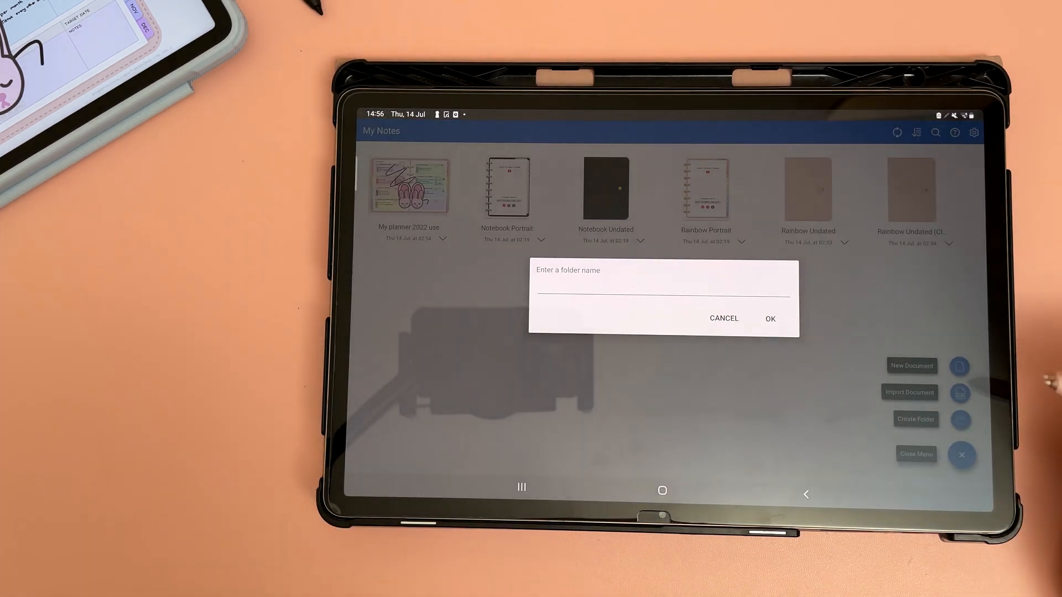
{"action": "left_click", "coordinate": [662, 281]}
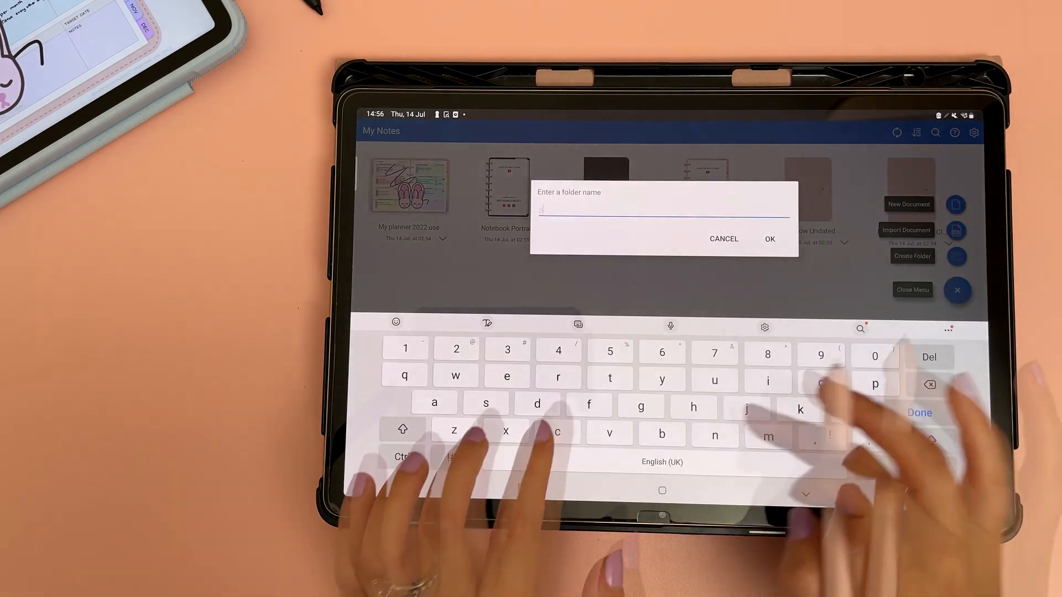
{"action": "left_click", "coordinate": [770, 239]}
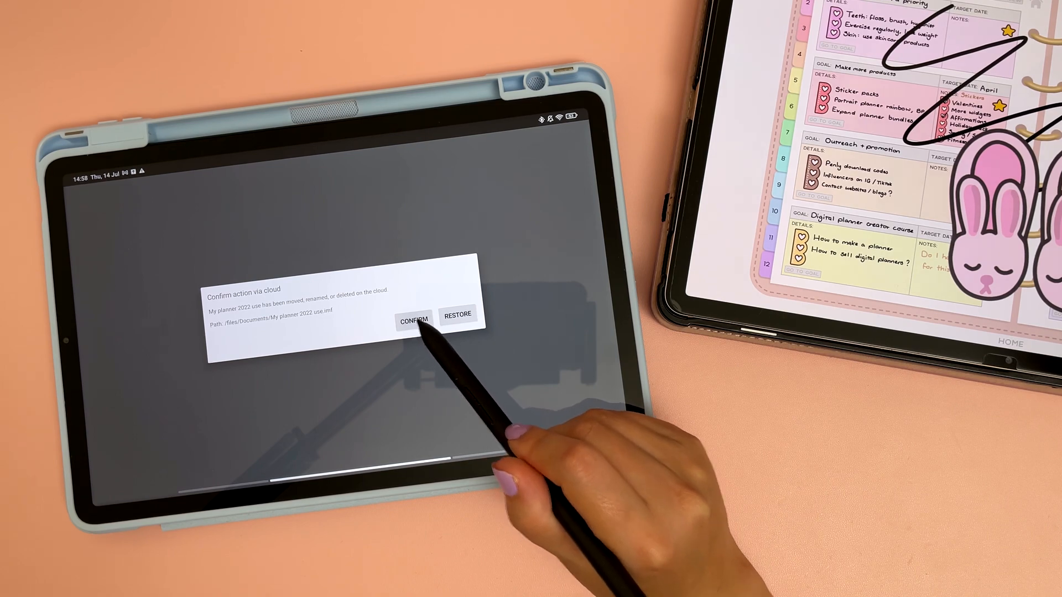
Confirm the cloud move and view My planner 2022 use inside the notes folder.
{"action": "left_click", "coordinate": [412, 319]}
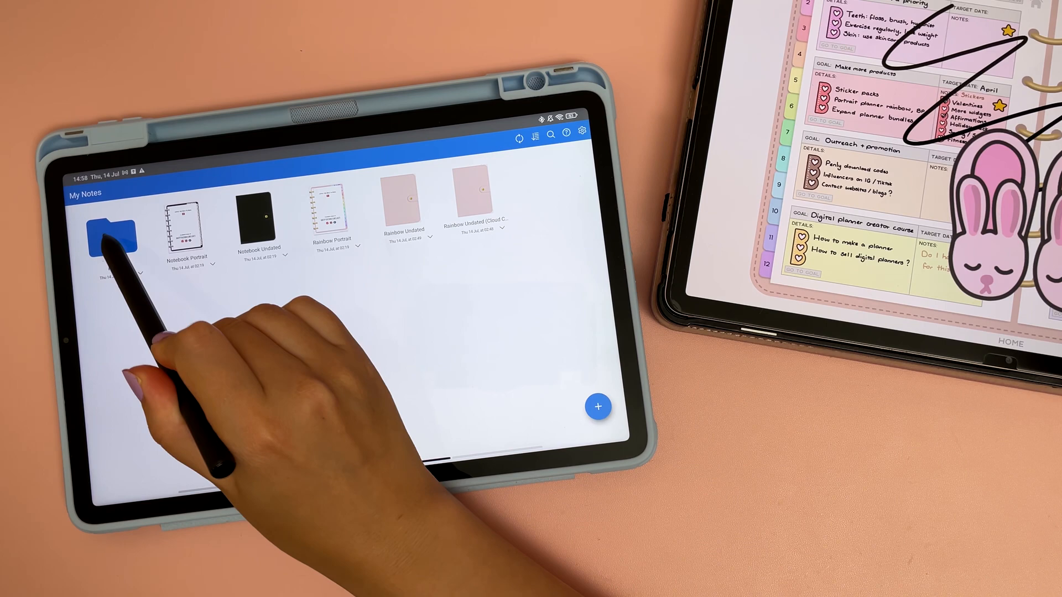
{"action": "left_click", "coordinate": [114, 233]}
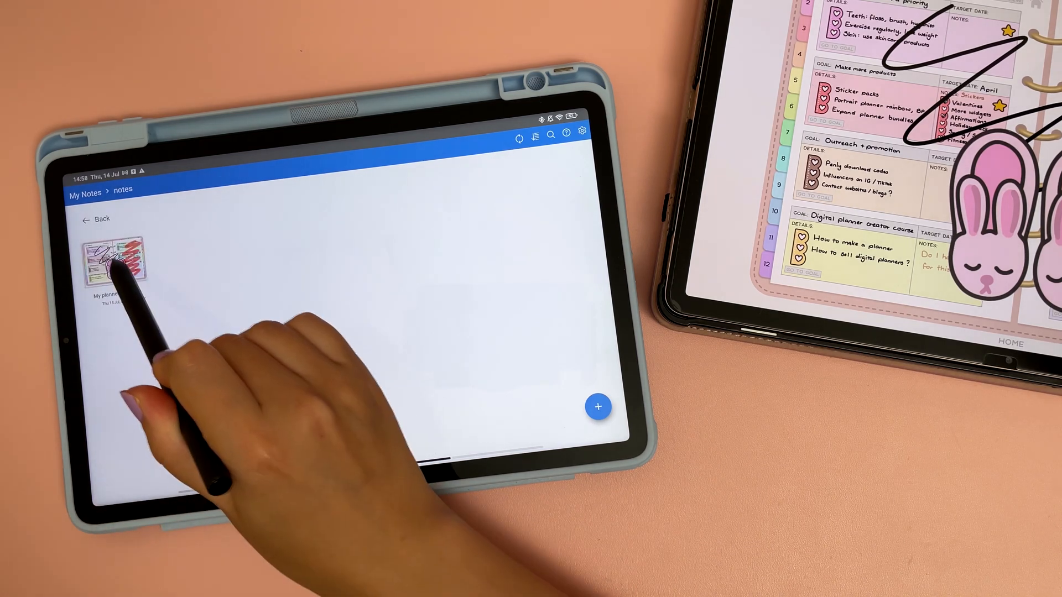
{"action": "left_click", "coordinate": [116, 261]}
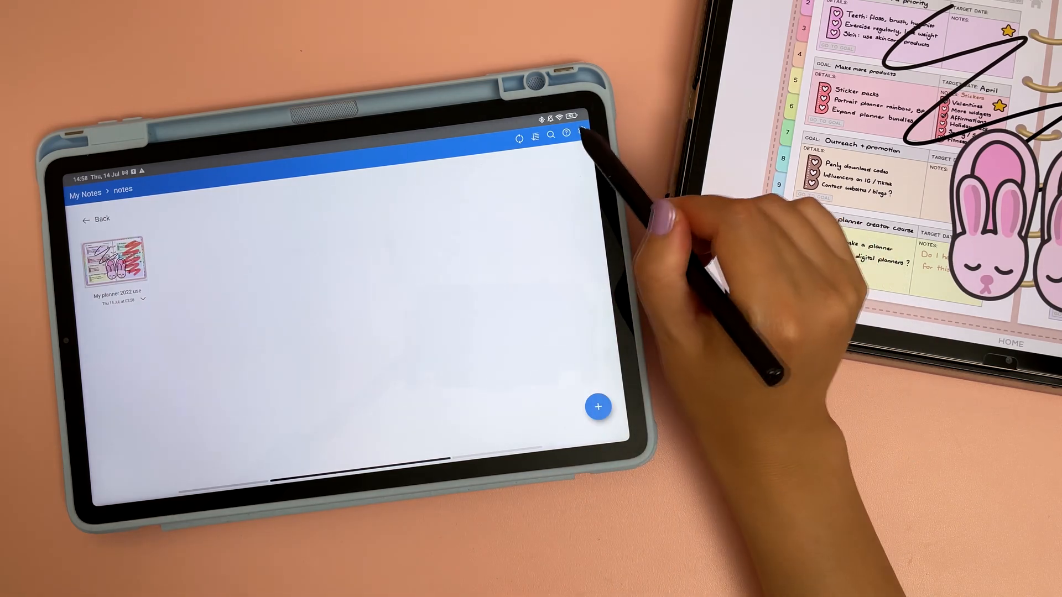
Review the Sync section of Penly's settings on the smaller tablet.
{"action": "left_click", "coordinate": [566, 133]}
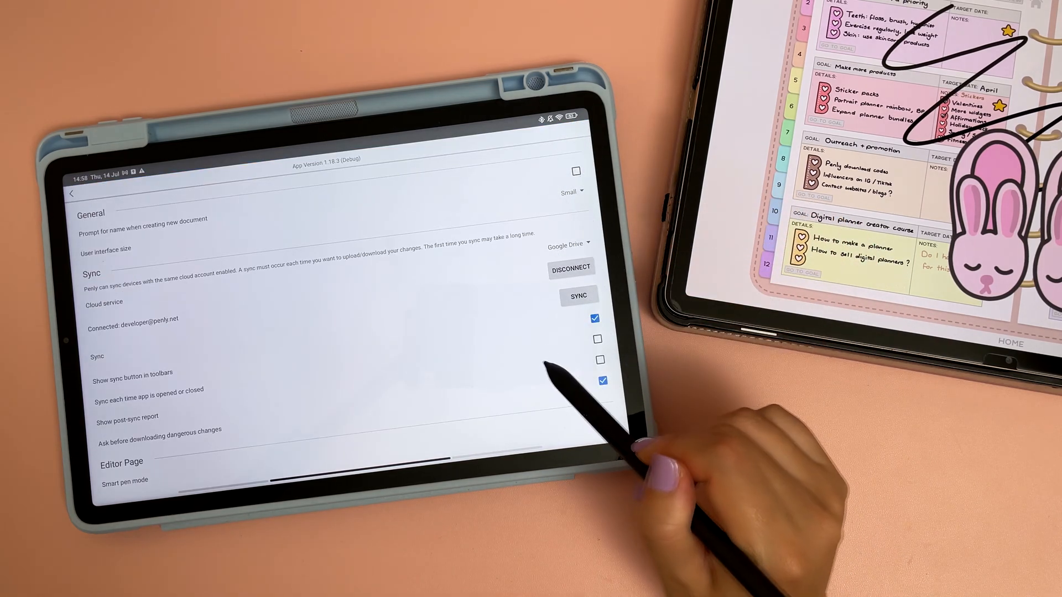
{"action": "scroll", "scroll_direction": "down", "scroll_amount": 3}
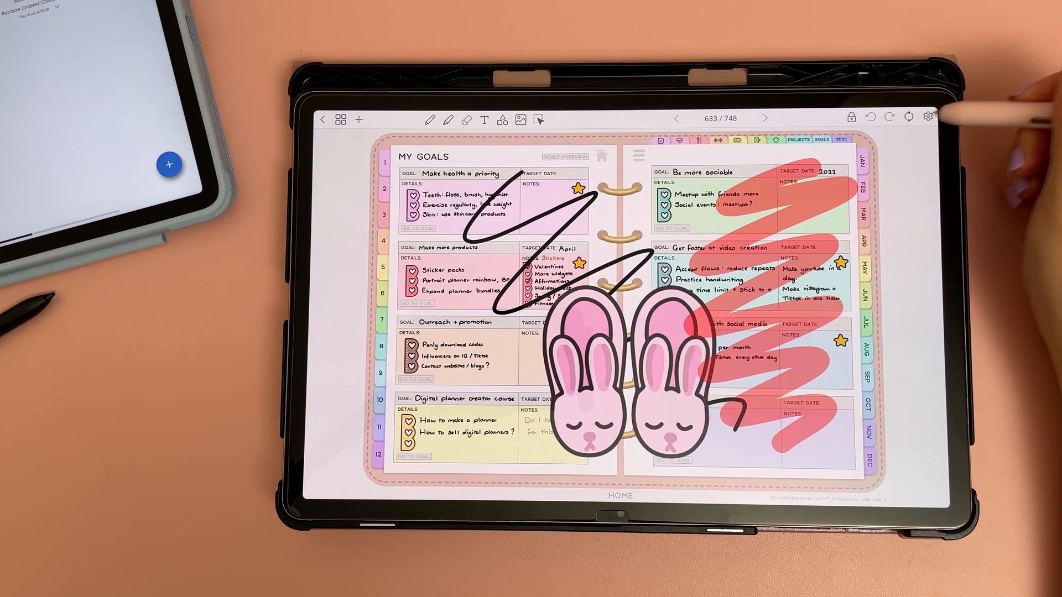
Enable 'Sync each time app is opened or closed' and show the recent apps.
{"action": "left_click", "coordinate": [927, 118]}
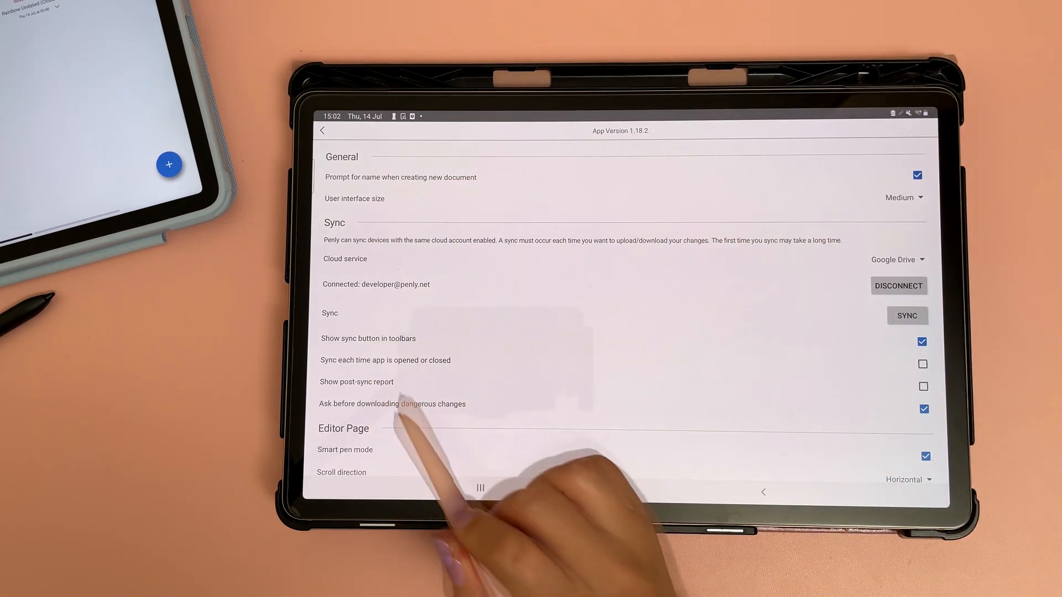
{"action": "left_click", "coordinate": [923, 364]}
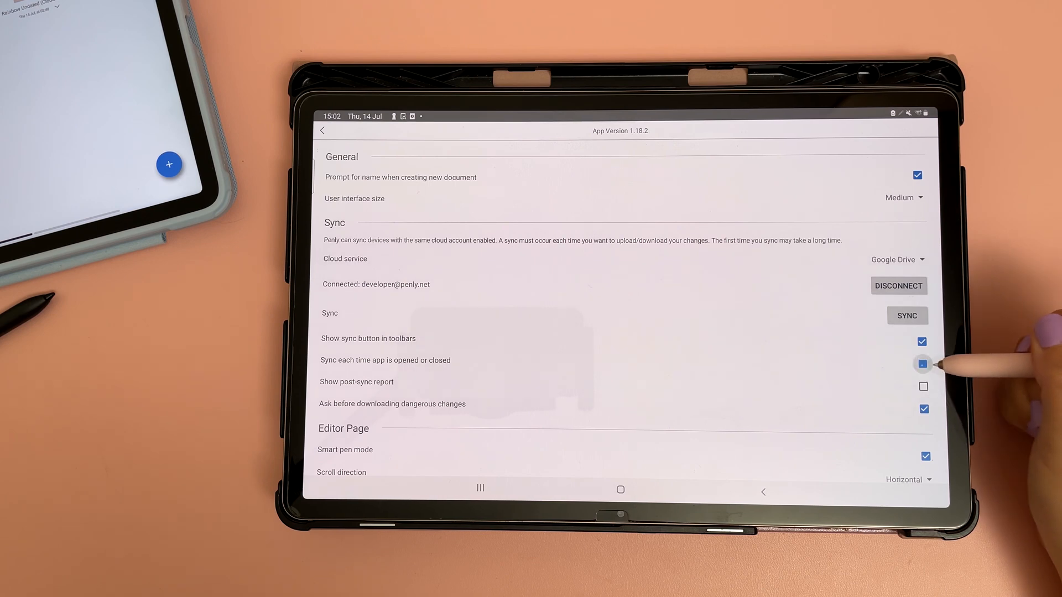
{"action": "left_click", "coordinate": [923, 364]}
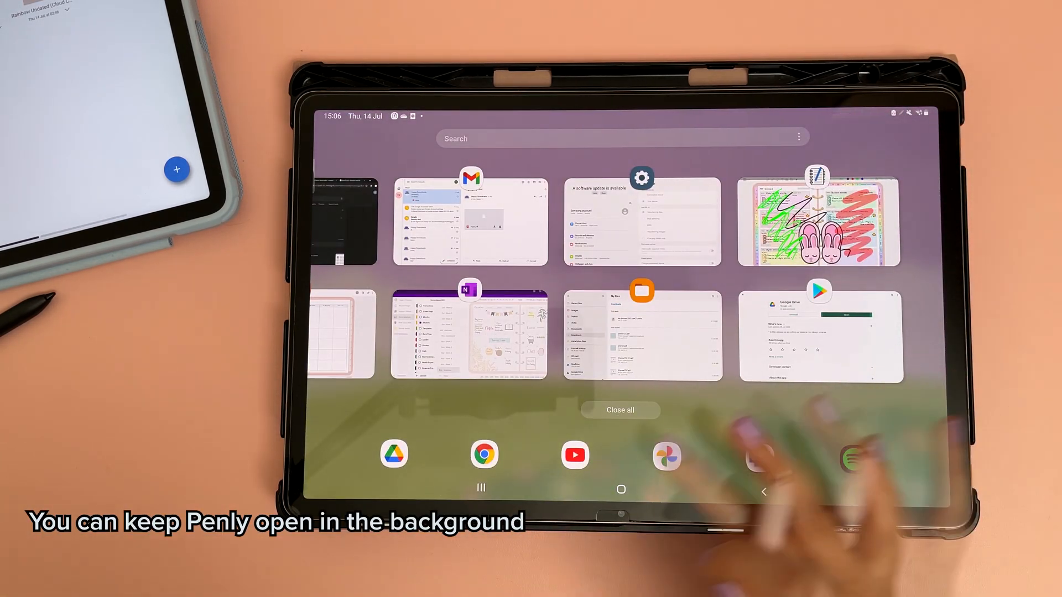
View the exported My planner 2022 use(1).penly file in My Files Downloads.
{"action": "left_click", "coordinate": [642, 334]}
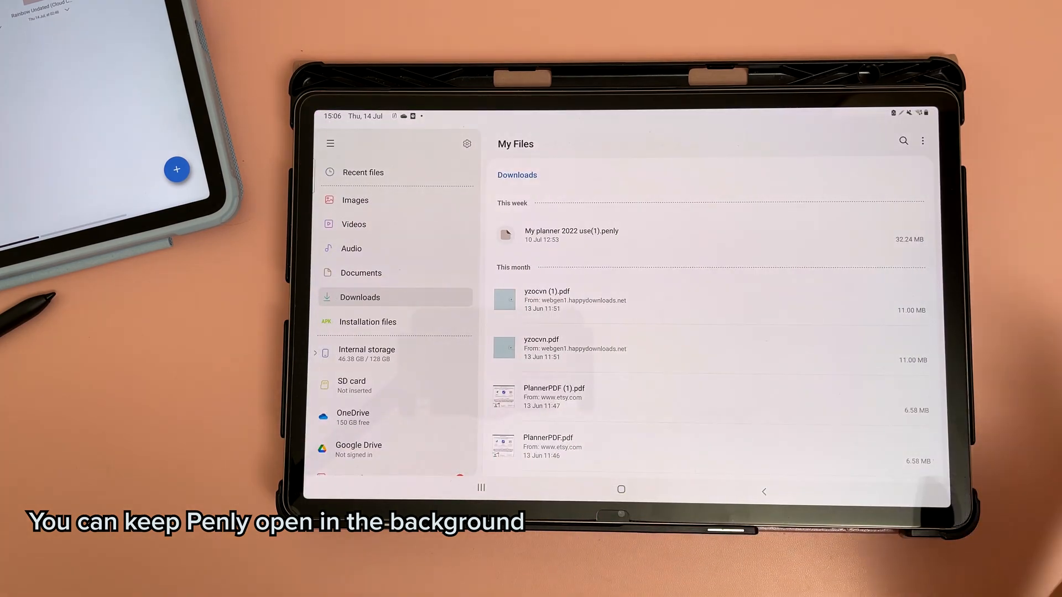
{"action": "left_click", "coordinate": [621, 489]}
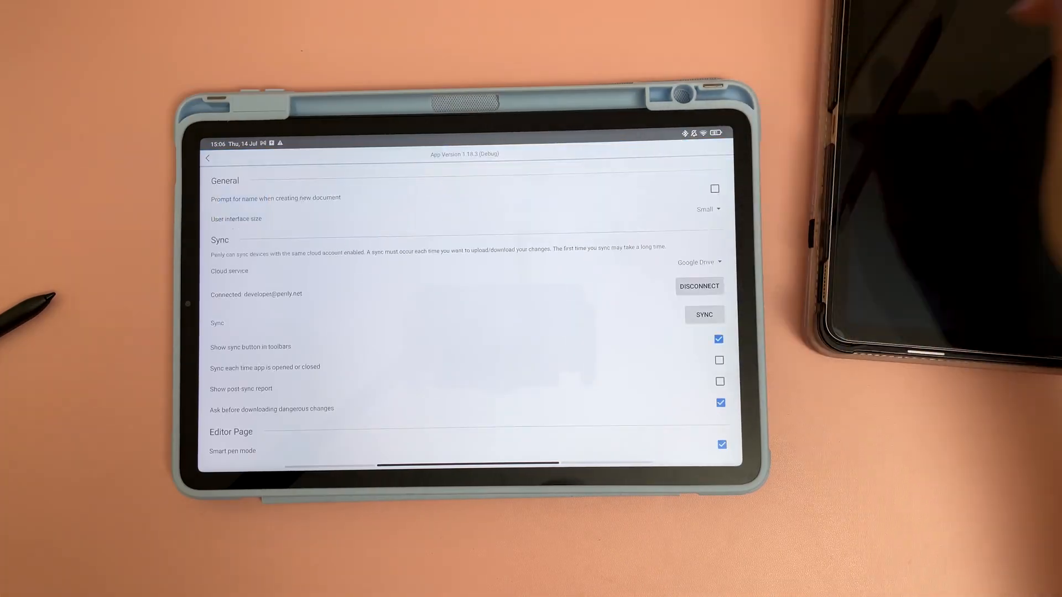
Leave Settings and reopen My planner 2022 use, now showing the synced green scribbles.
{"action": "left_click", "coordinate": [719, 361]}
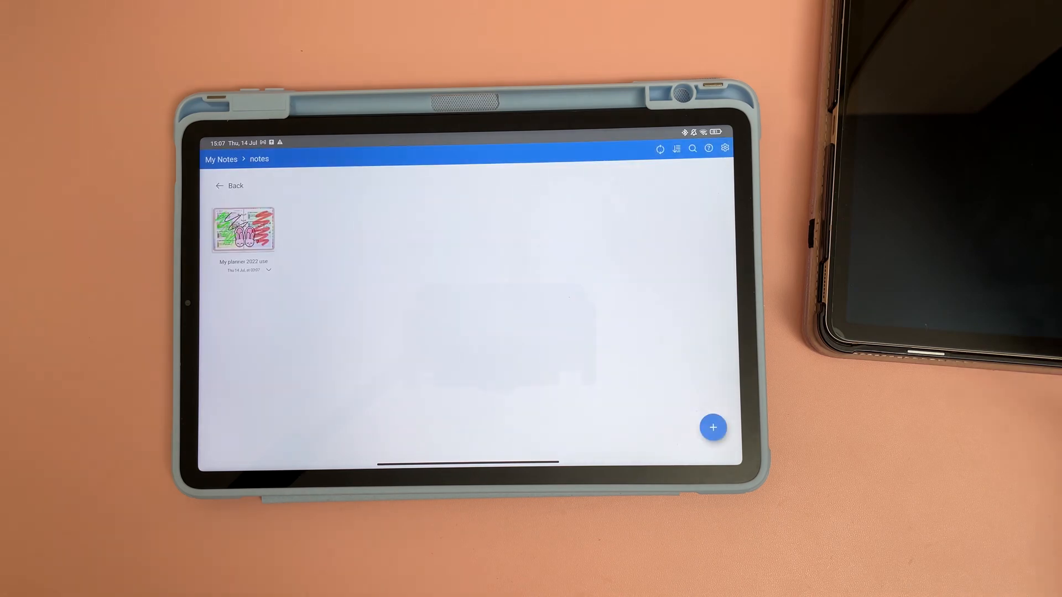
{"action": "left_click", "coordinate": [243, 228]}
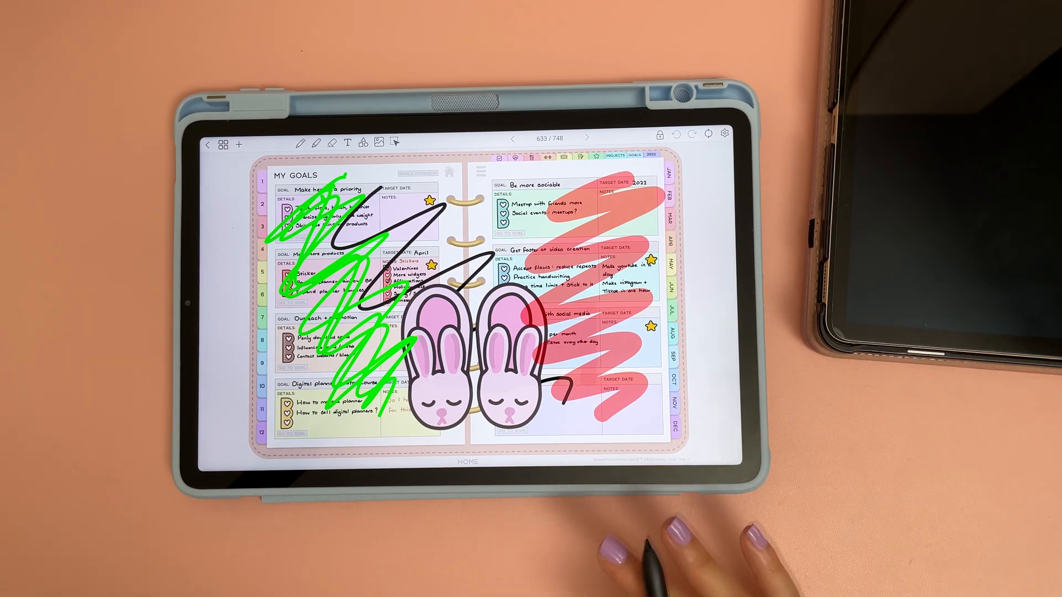
{"action": "mouse_move", "coordinate": [644, 542]}
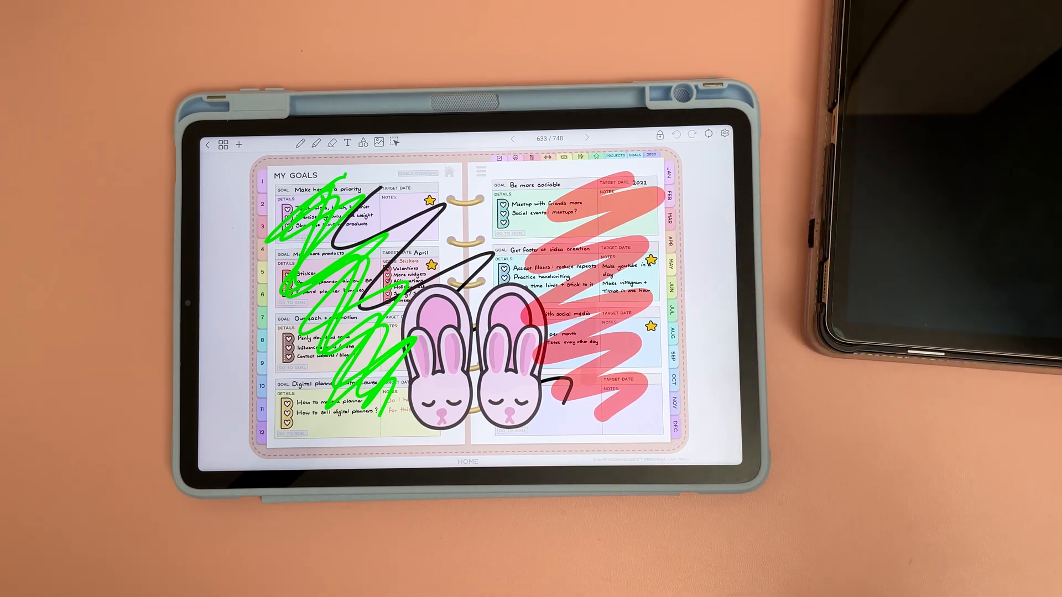